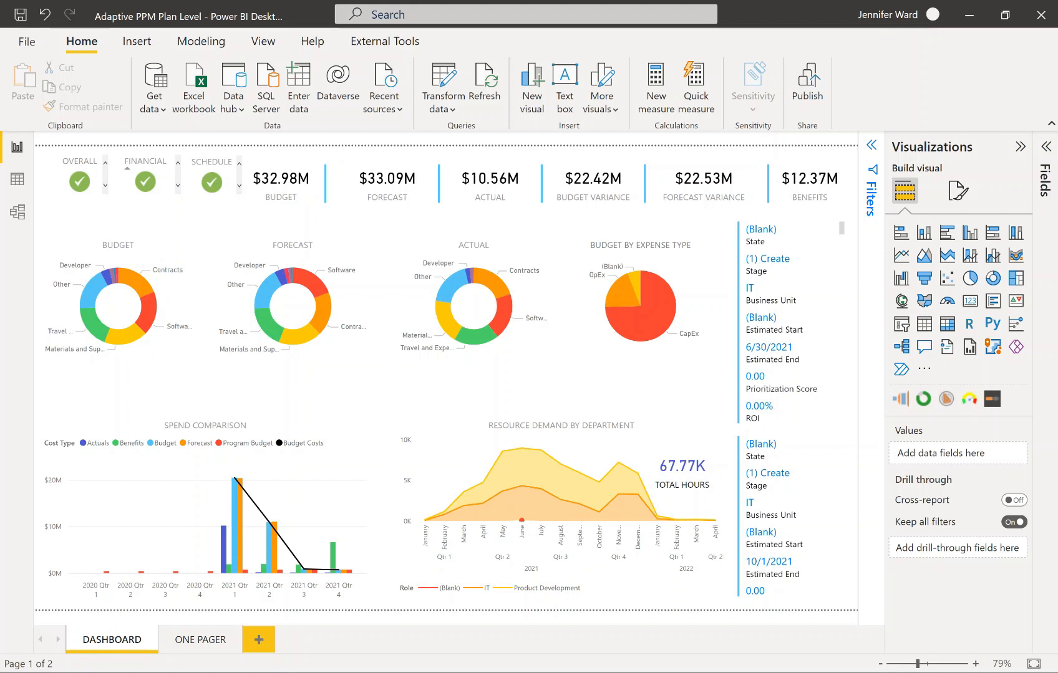
mouse_move(788, 217)
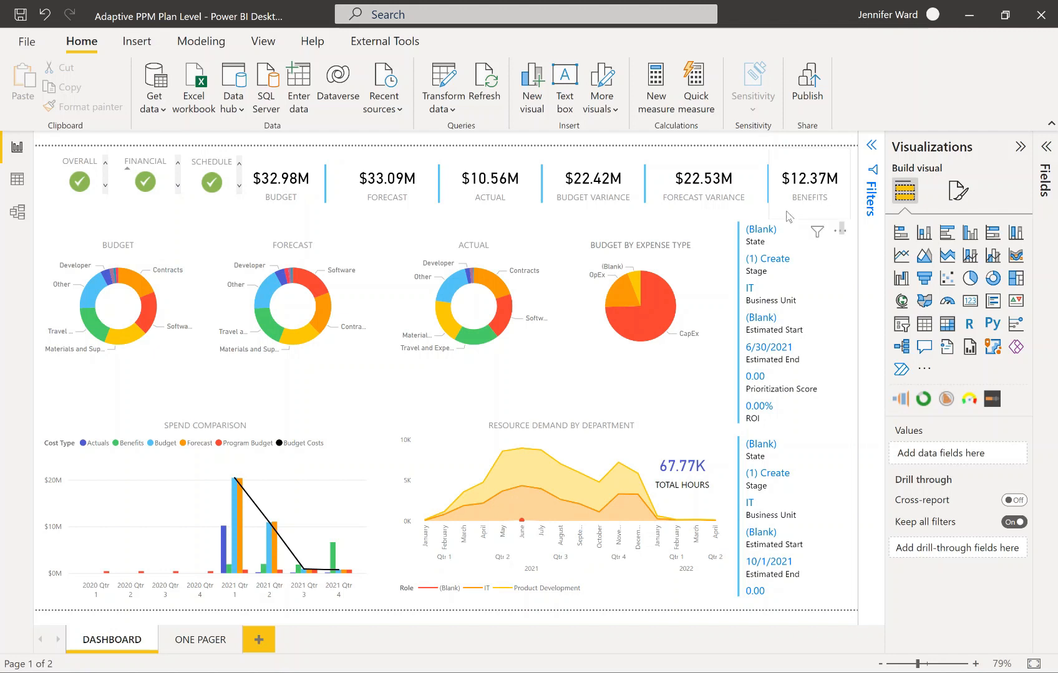
mouse_move(138, 296)
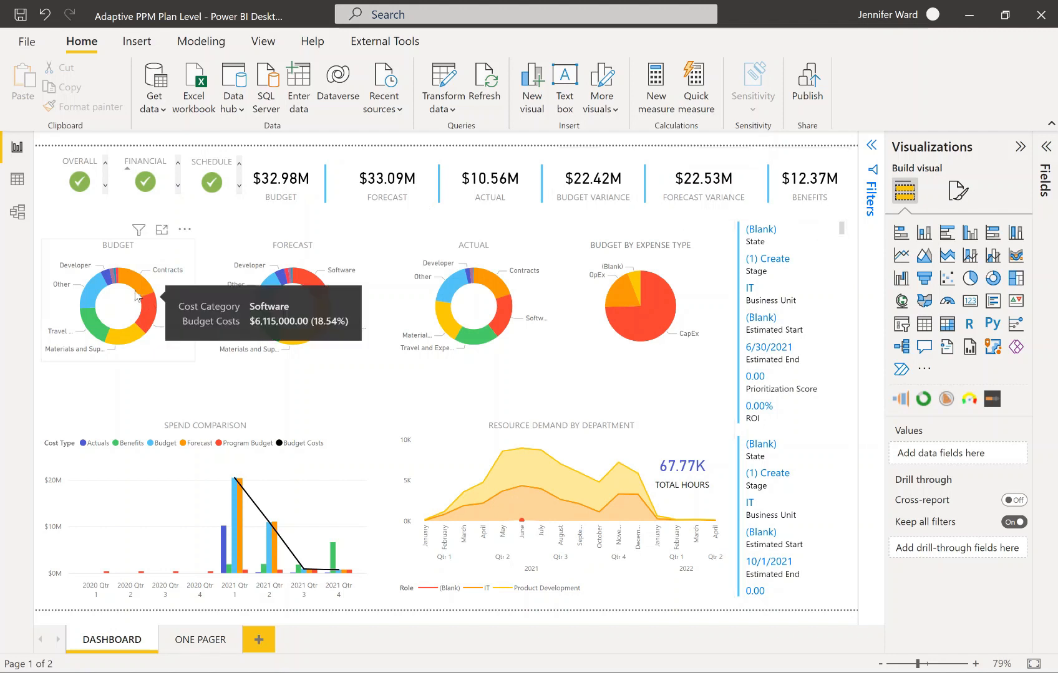
mouse_move(130, 297)
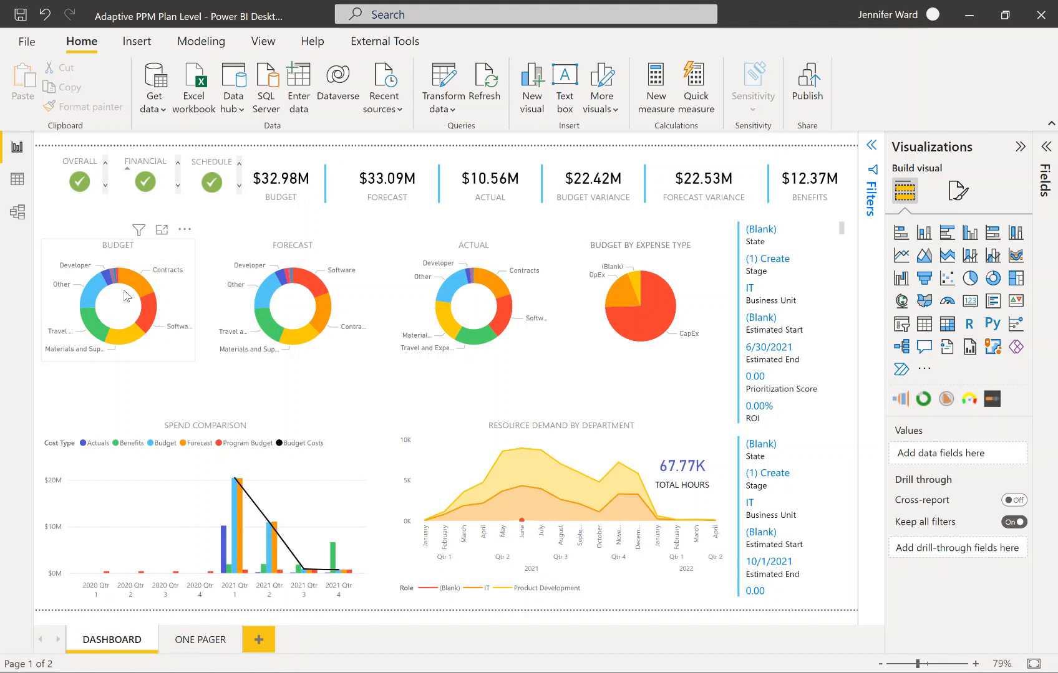
Step: Select the Budget donut and search its Format visual pane for 'shad'
left_click(119, 301)
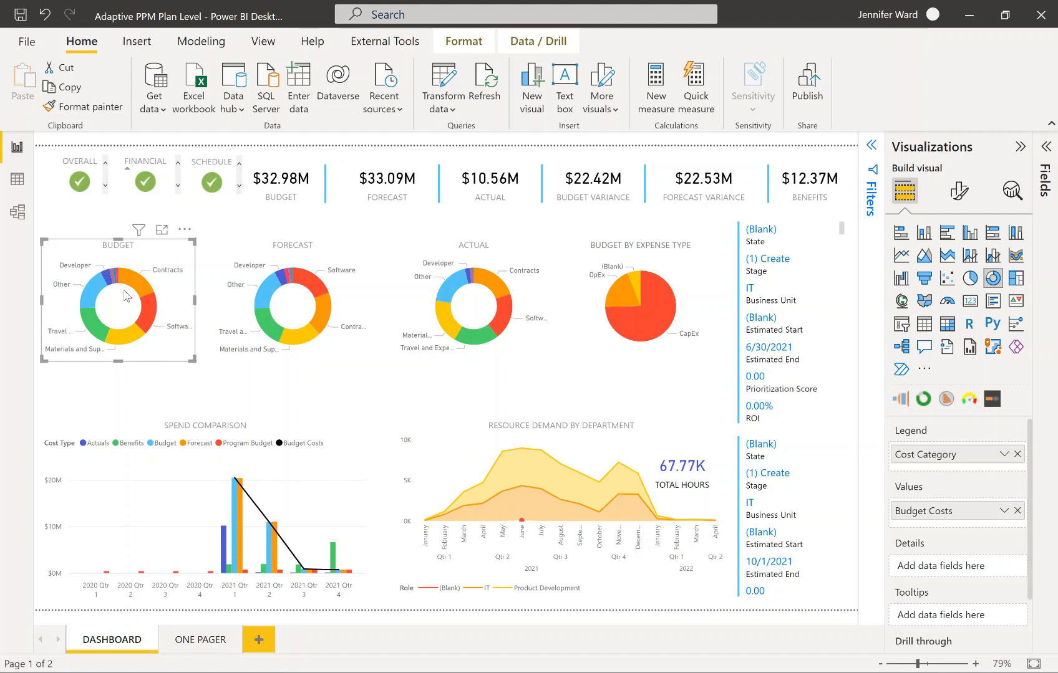
mouse_move(746, 306)
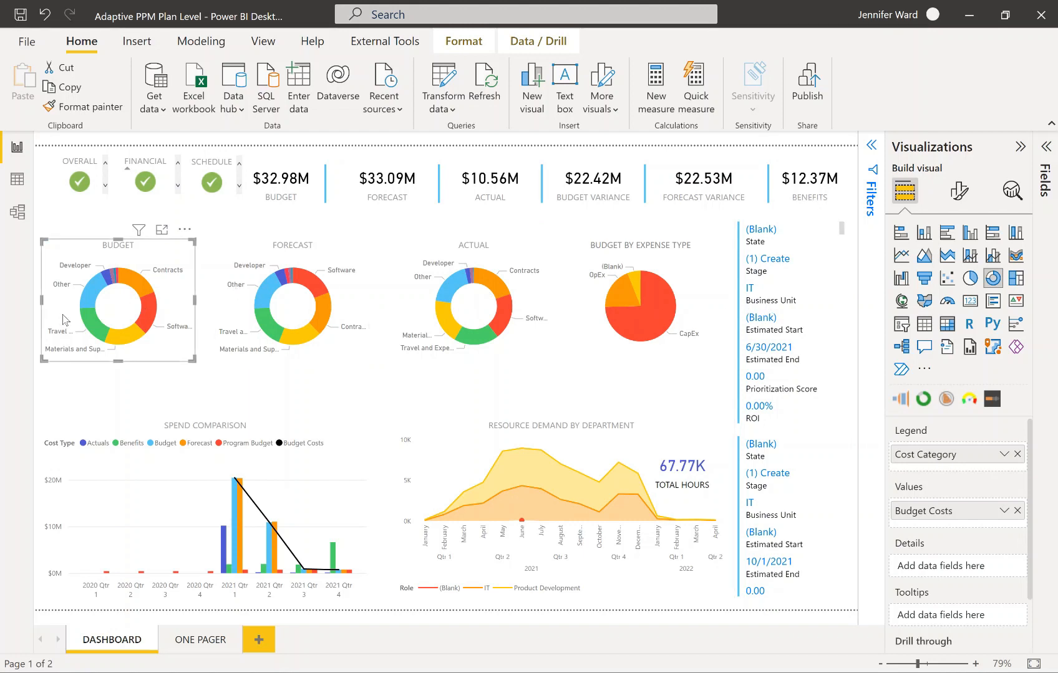
mouse_move(128, 287)
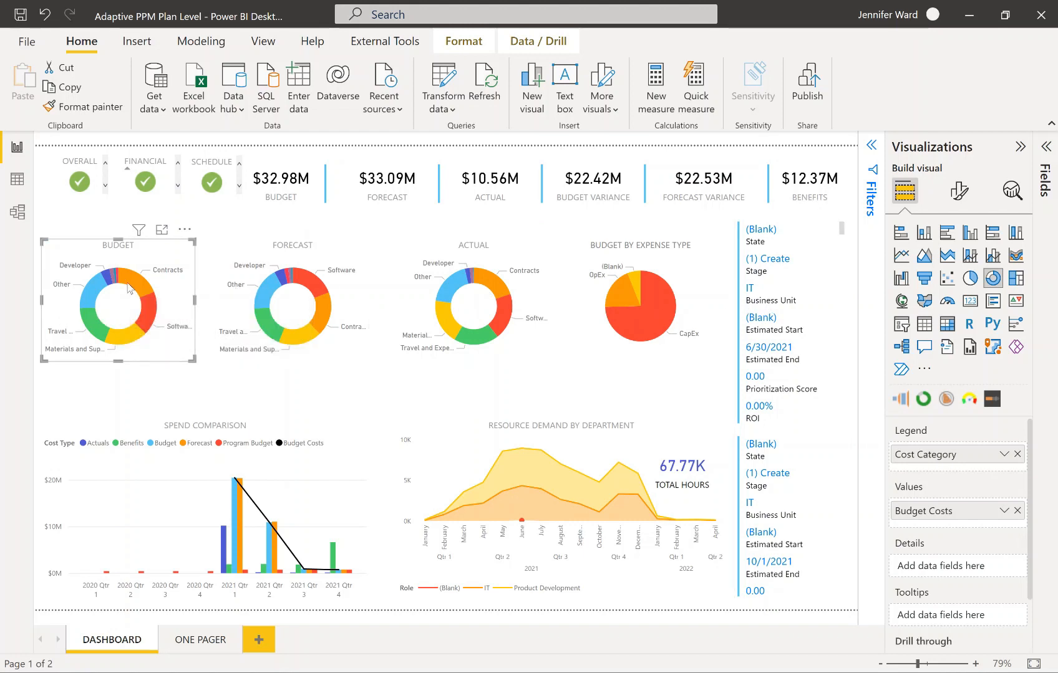
mouse_move(956, 192)
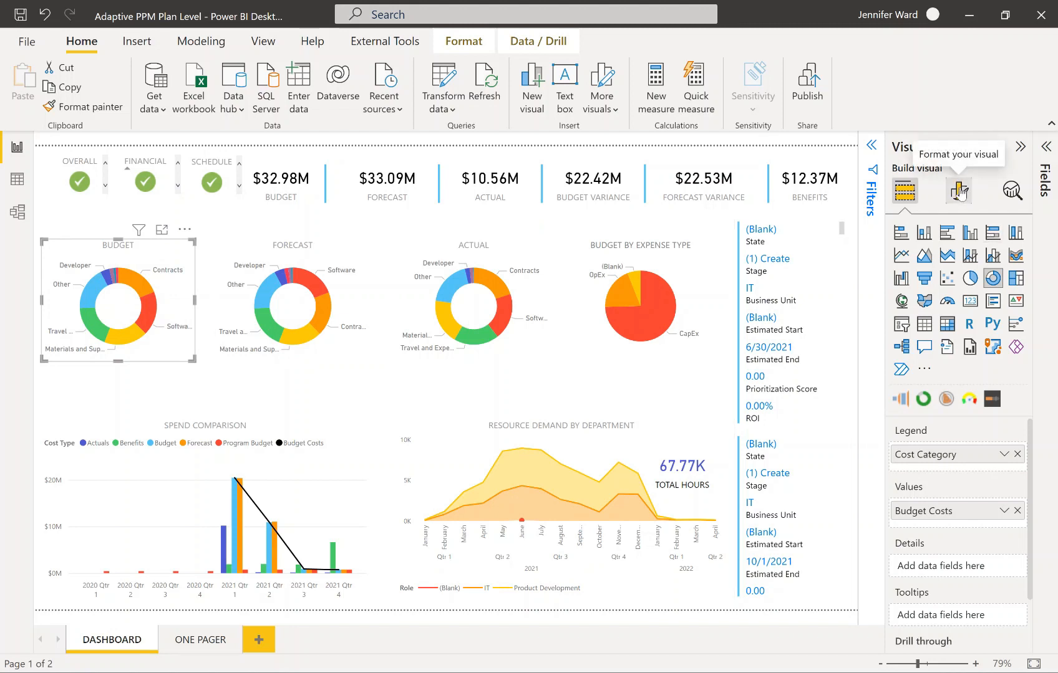
left_click(958, 190)
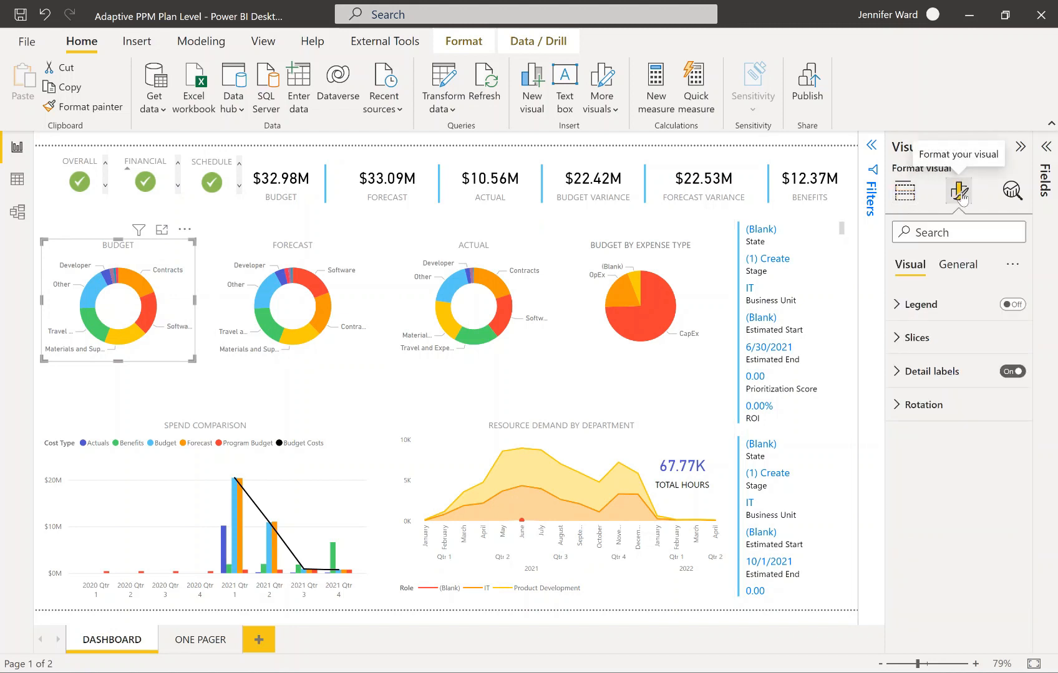
left_click(903, 191)
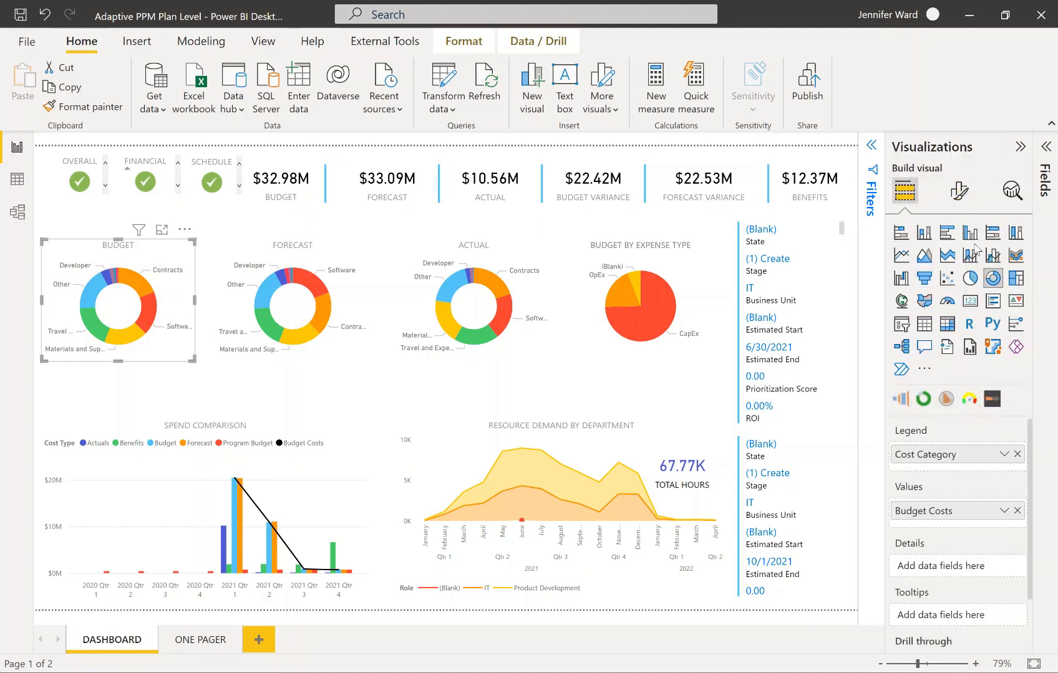
left_click(958, 192)
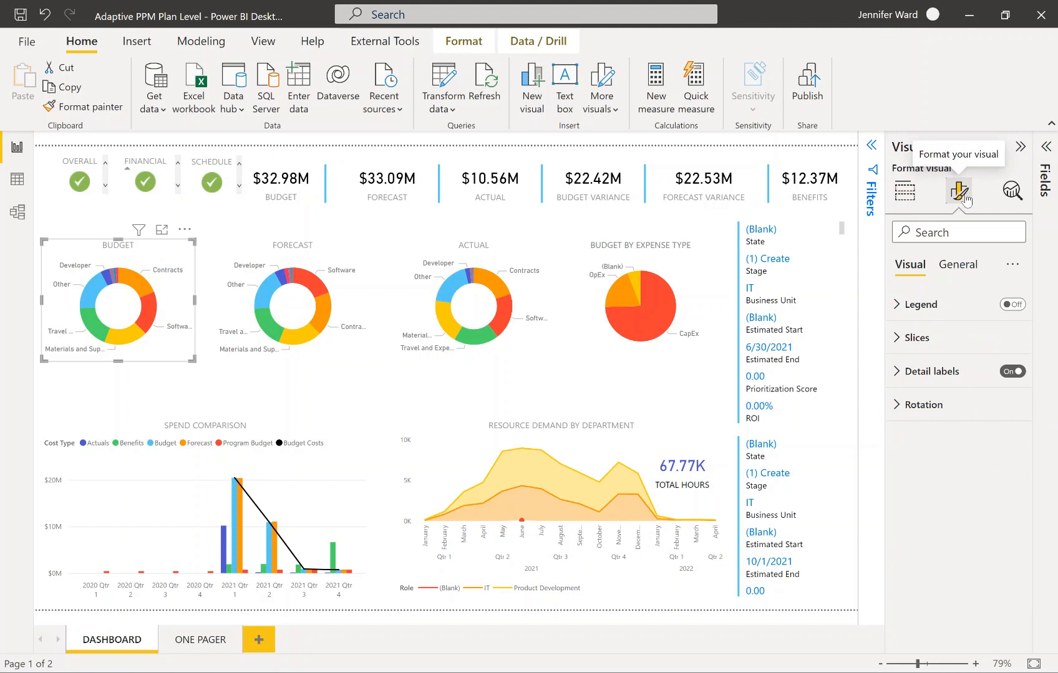
mouse_move(966, 200)
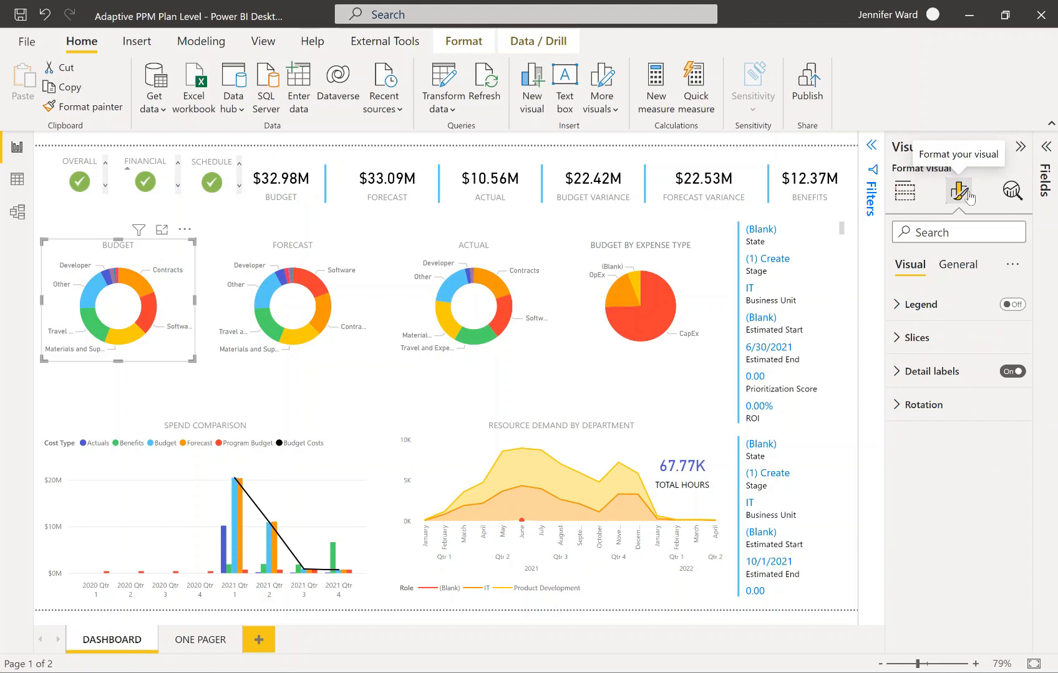
mouse_move(964, 206)
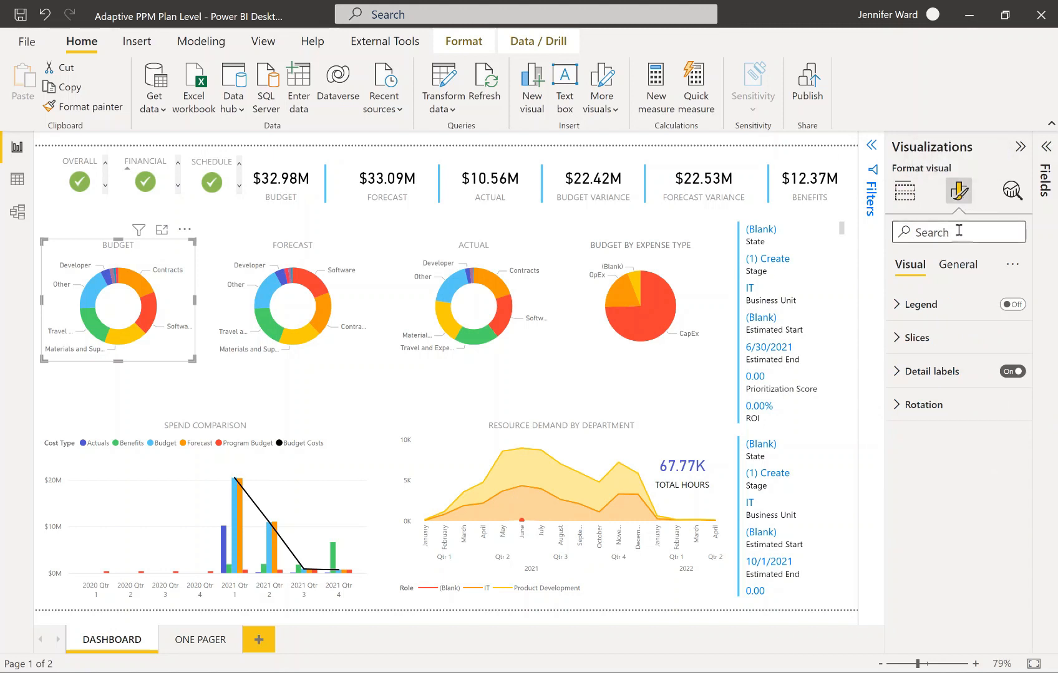
type("shad")
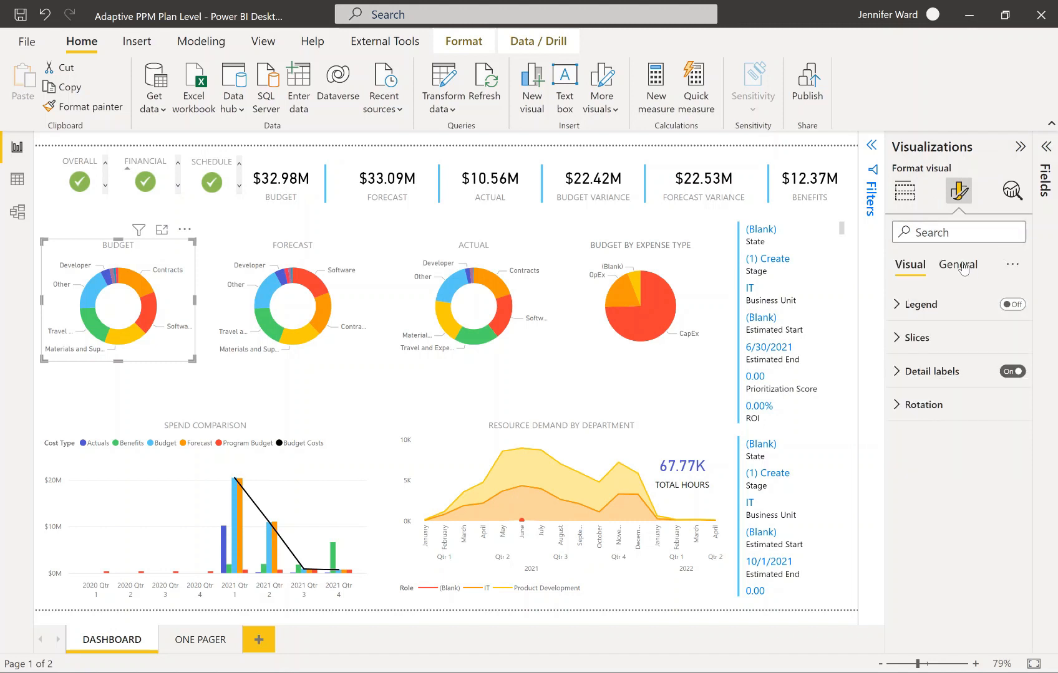
Step: Under General > Effects, turn the Budget donut's shadow on and set its colour to dark gray
left_click(955, 264)
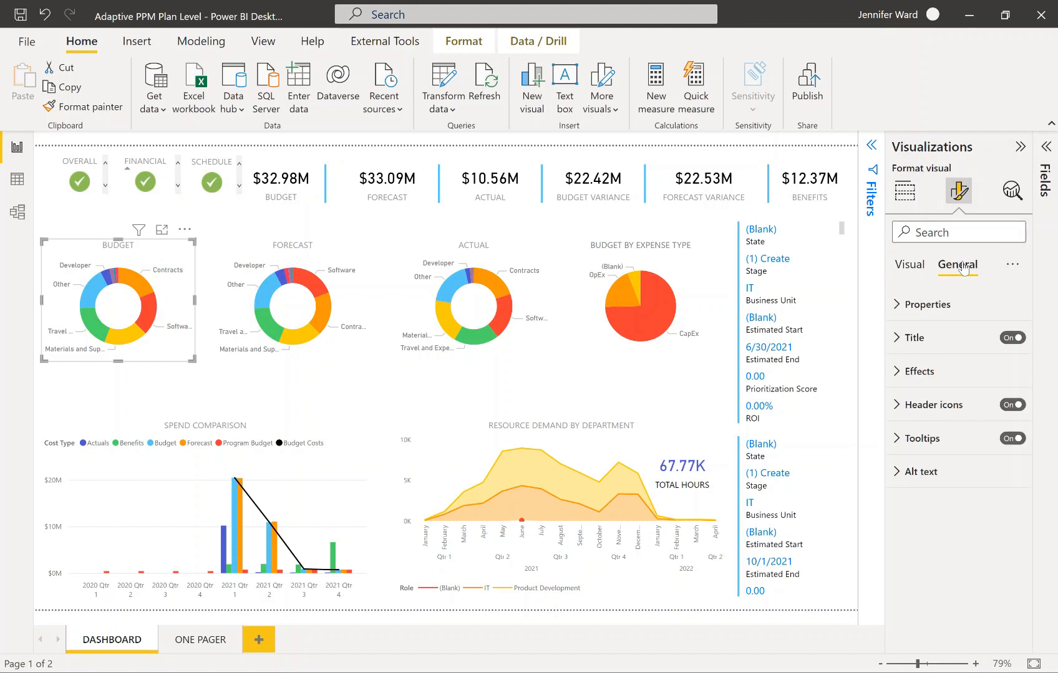
left_click(920, 372)
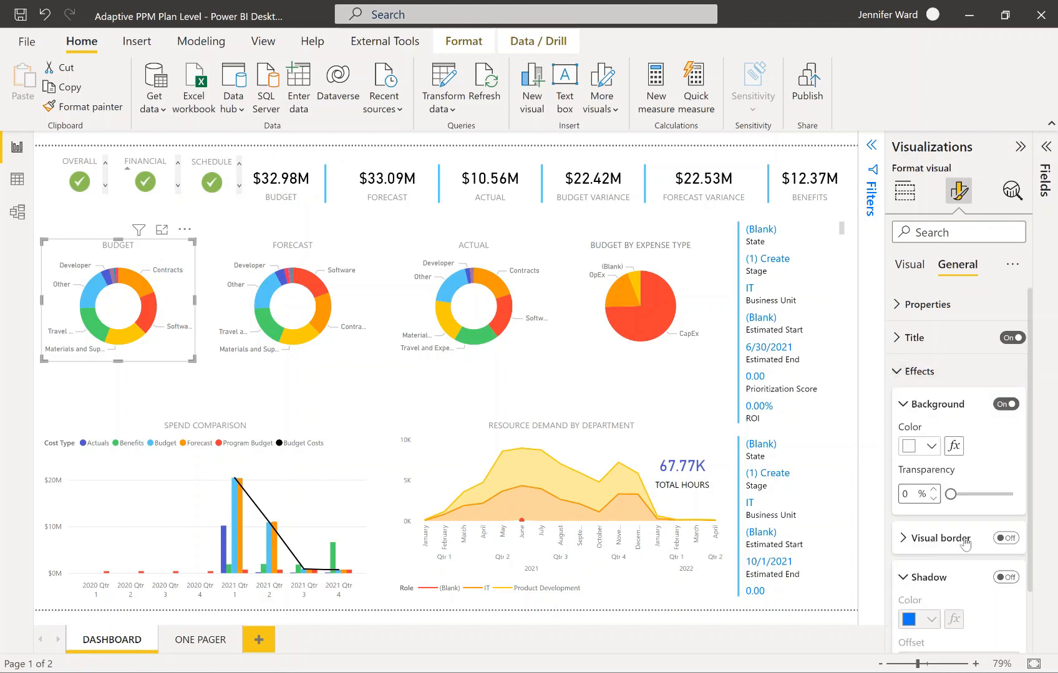
left_click(1003, 431)
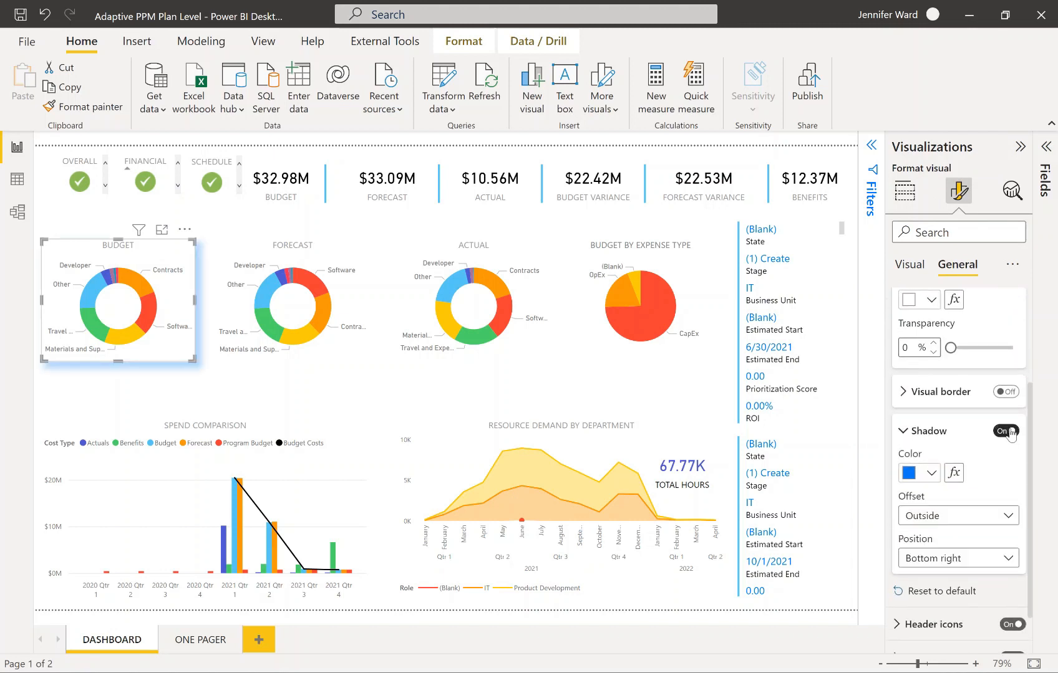
left_click(1004, 430)
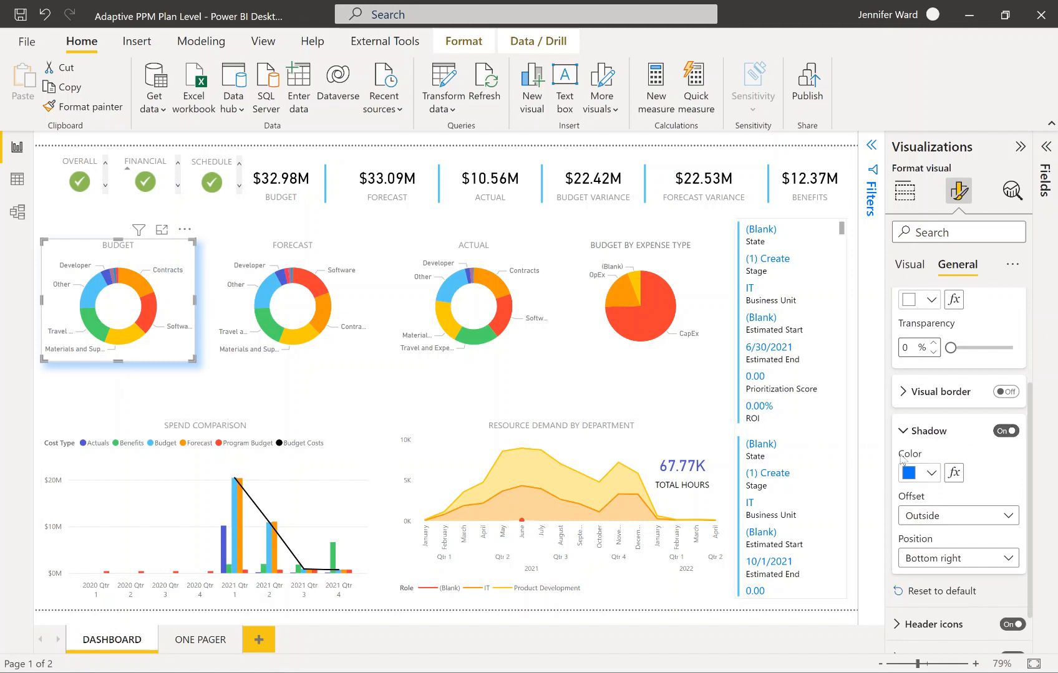
left_click(914, 473)
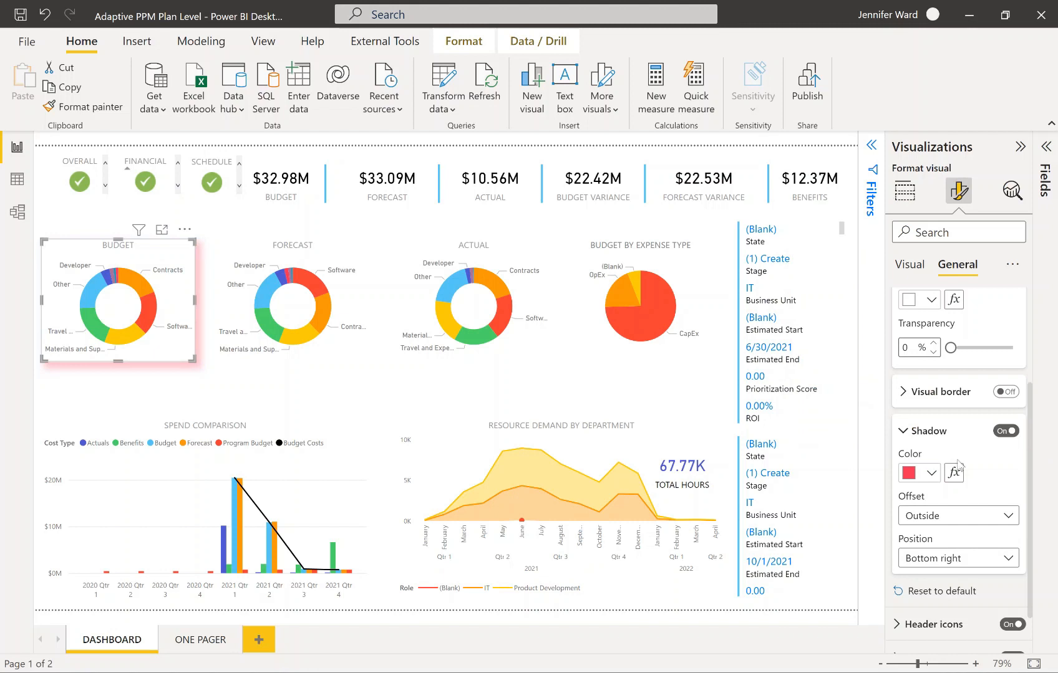
left_click(913, 472)
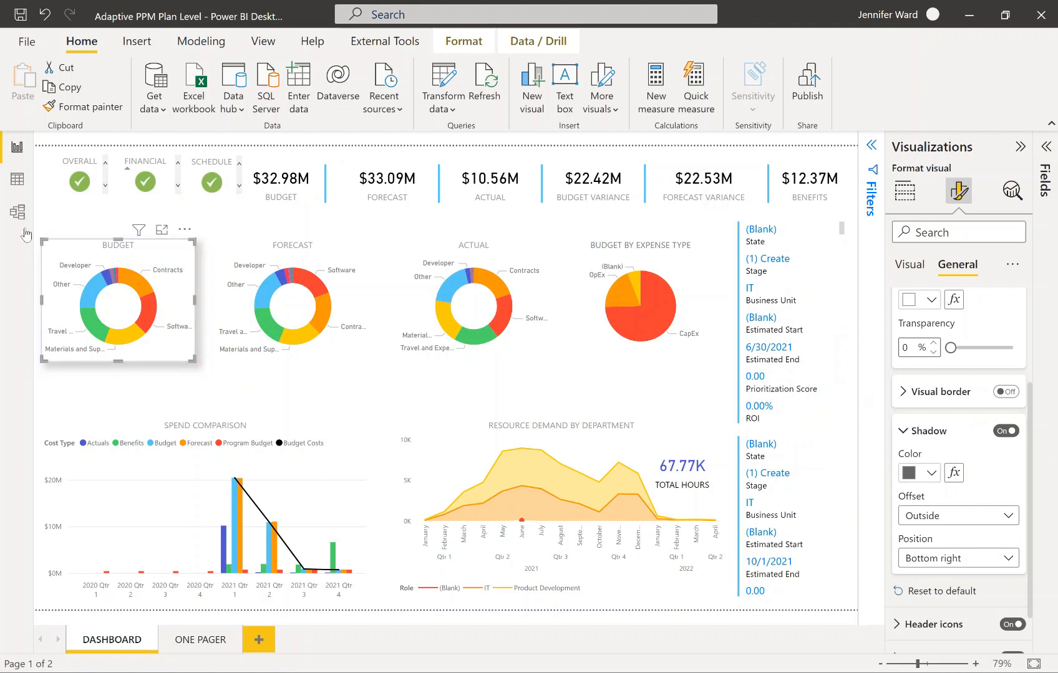
mouse_move(581, 310)
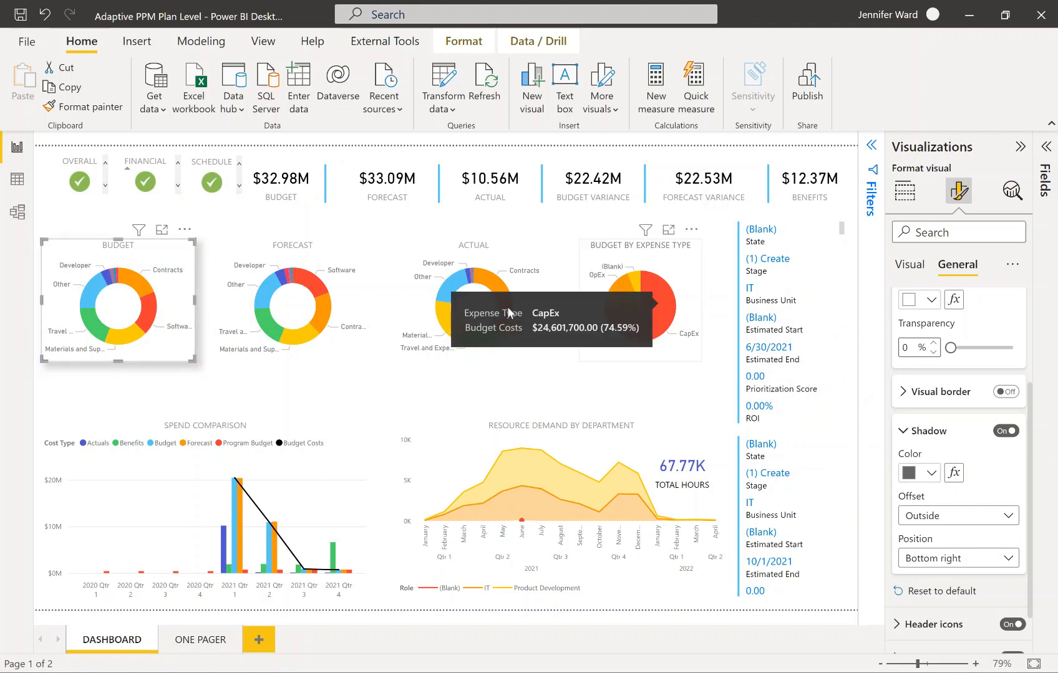
mouse_move(100, 146)
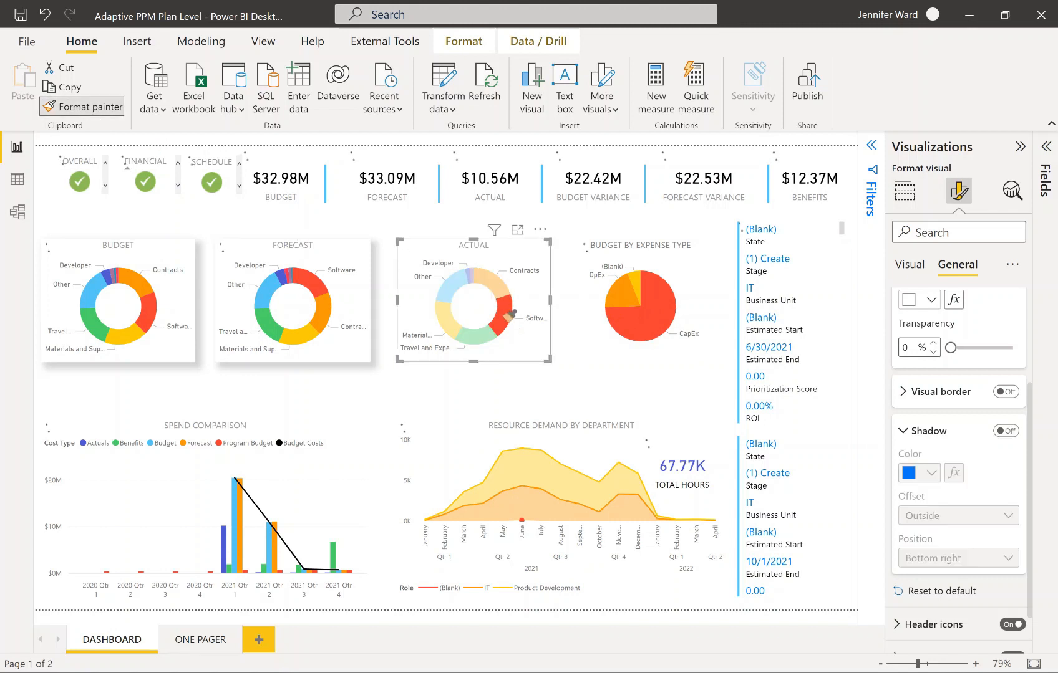
Step: Copy the Budget donut's gray shadow onto the Forecast and Actual donuts, then select the expense-type pie
left_click(1004, 431)
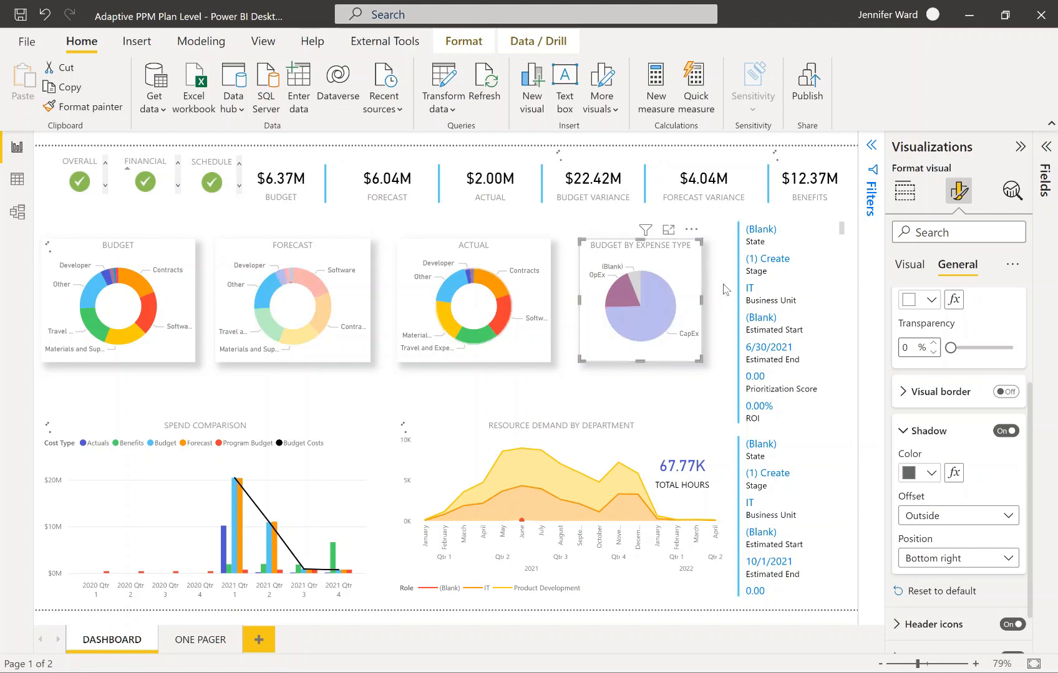
left_click(904, 190)
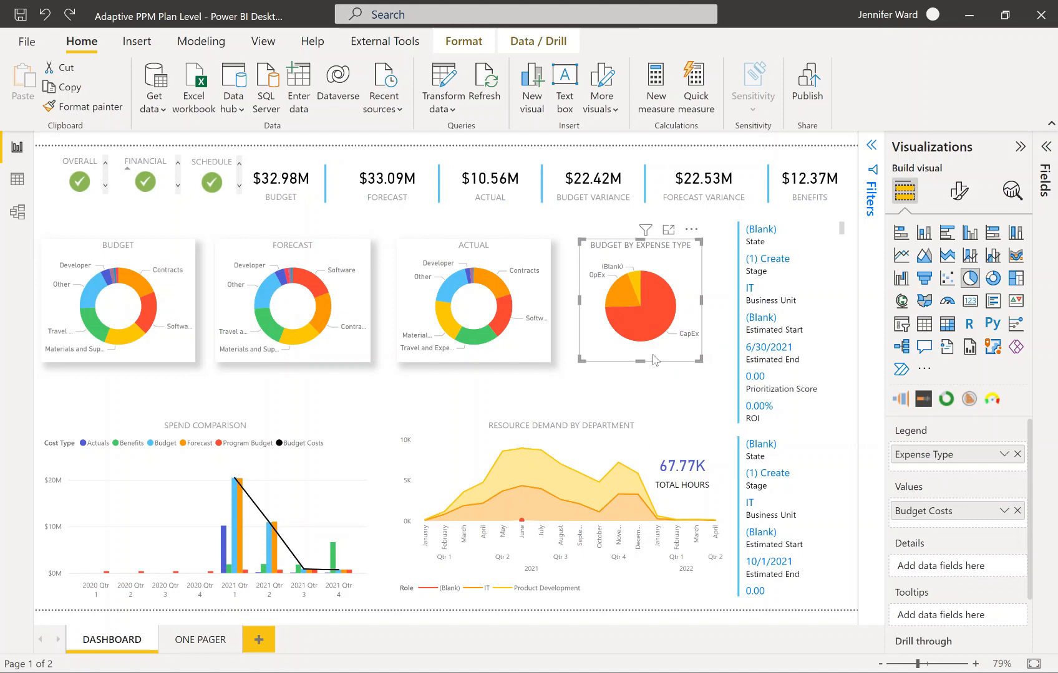
Step: Under General > Effects, switch the expense-type pie chart's shadow on
left_click(956, 192)
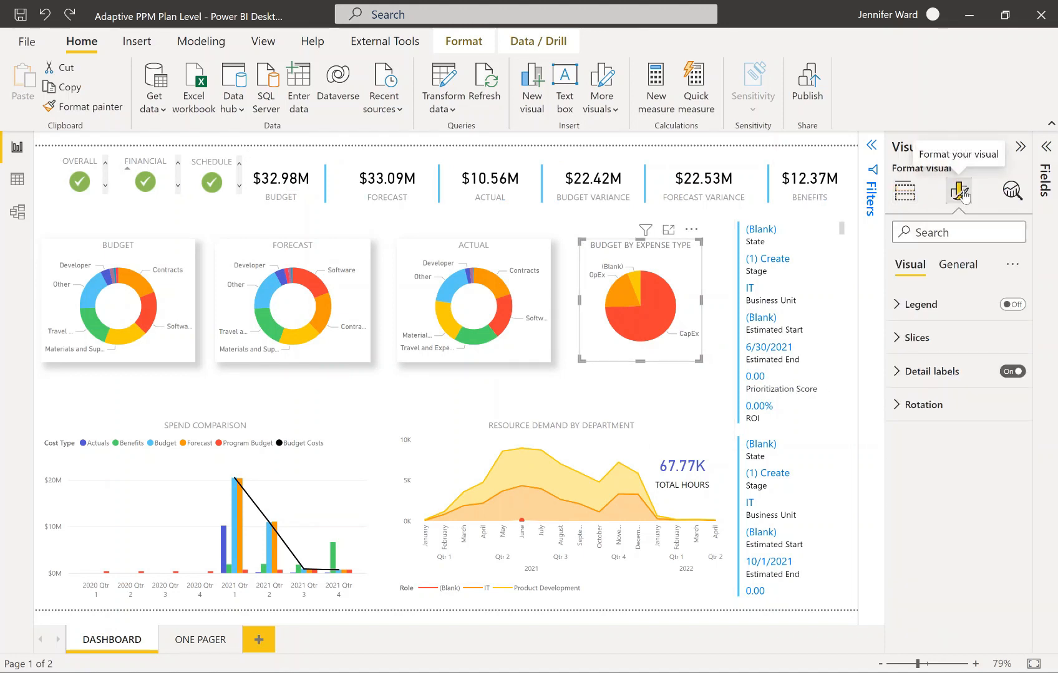
left_click(957, 265)
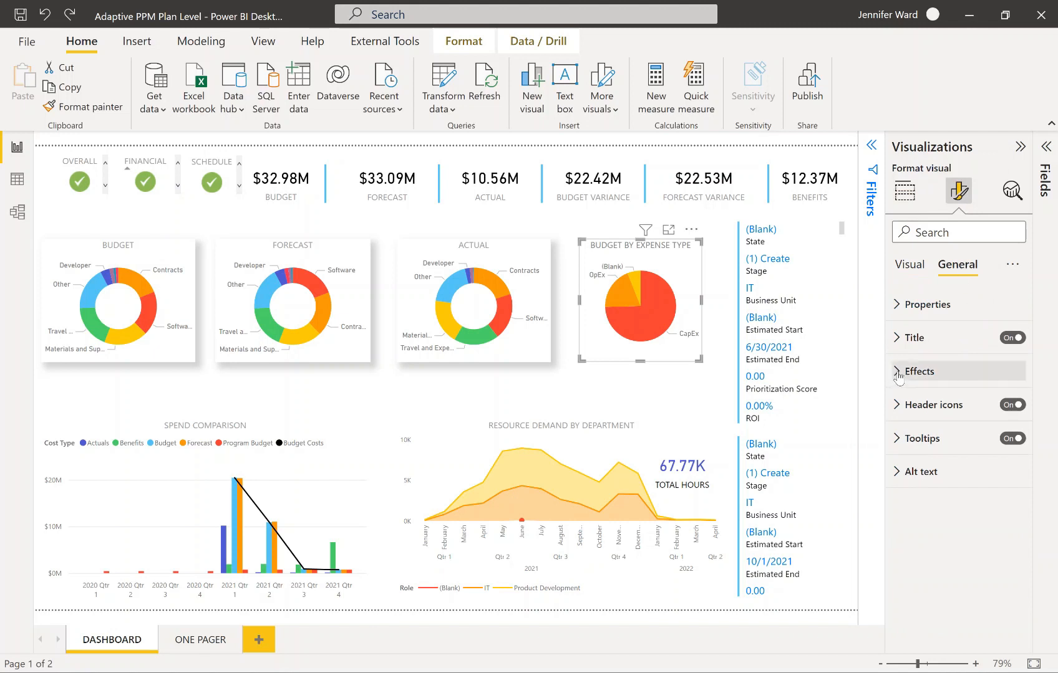
left_click(919, 372)
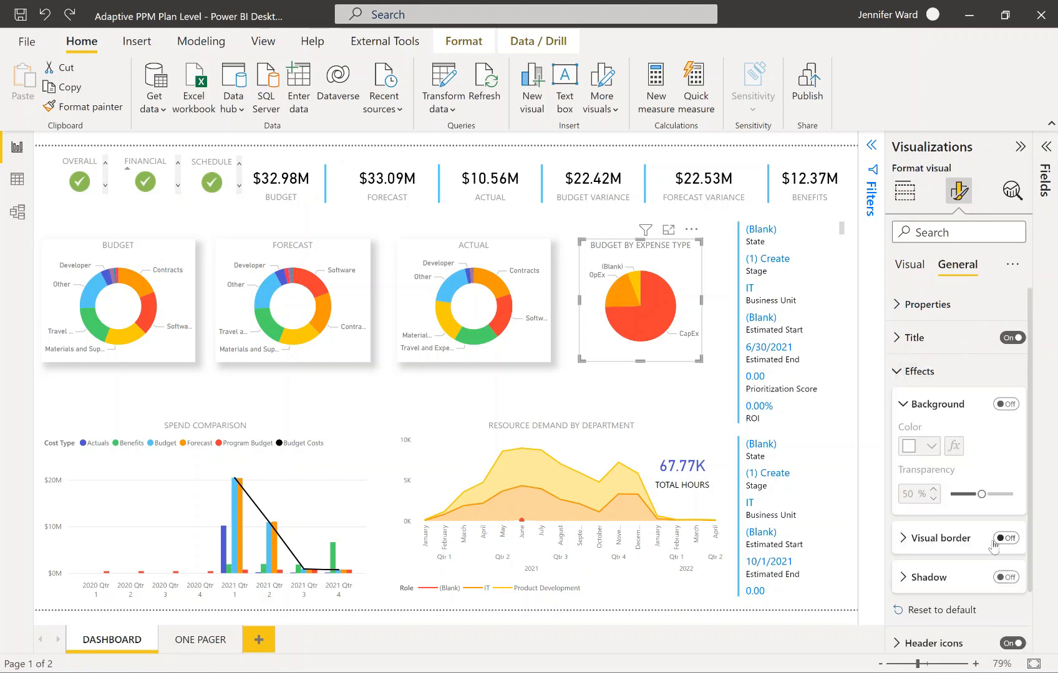
left_click(1005, 578)
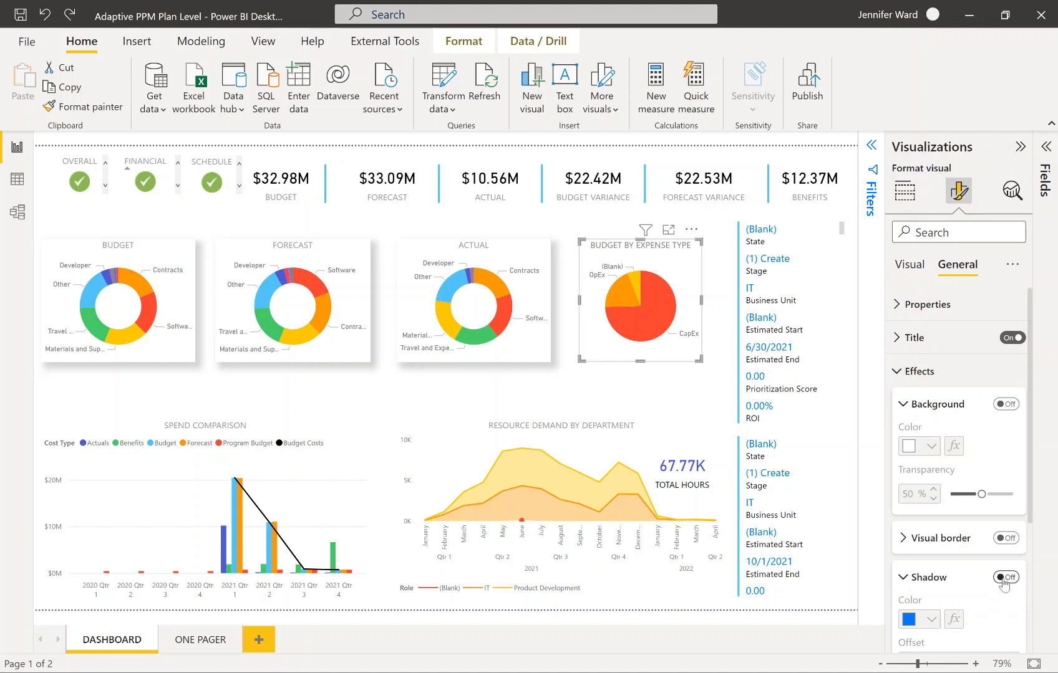
left_click(916, 619)
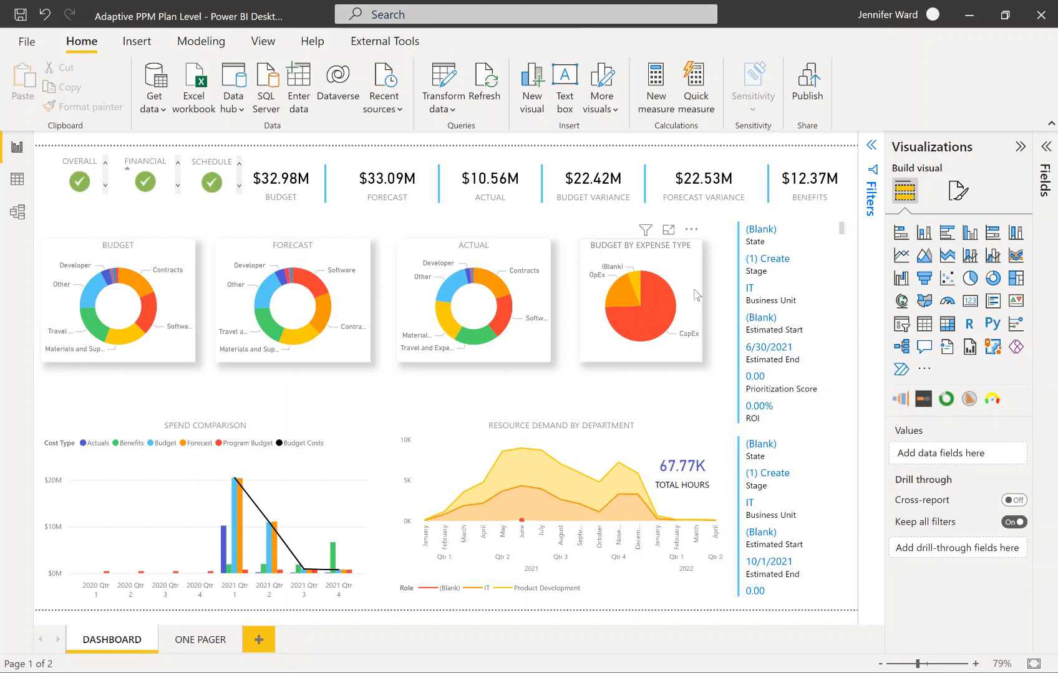
left_click(638, 303)
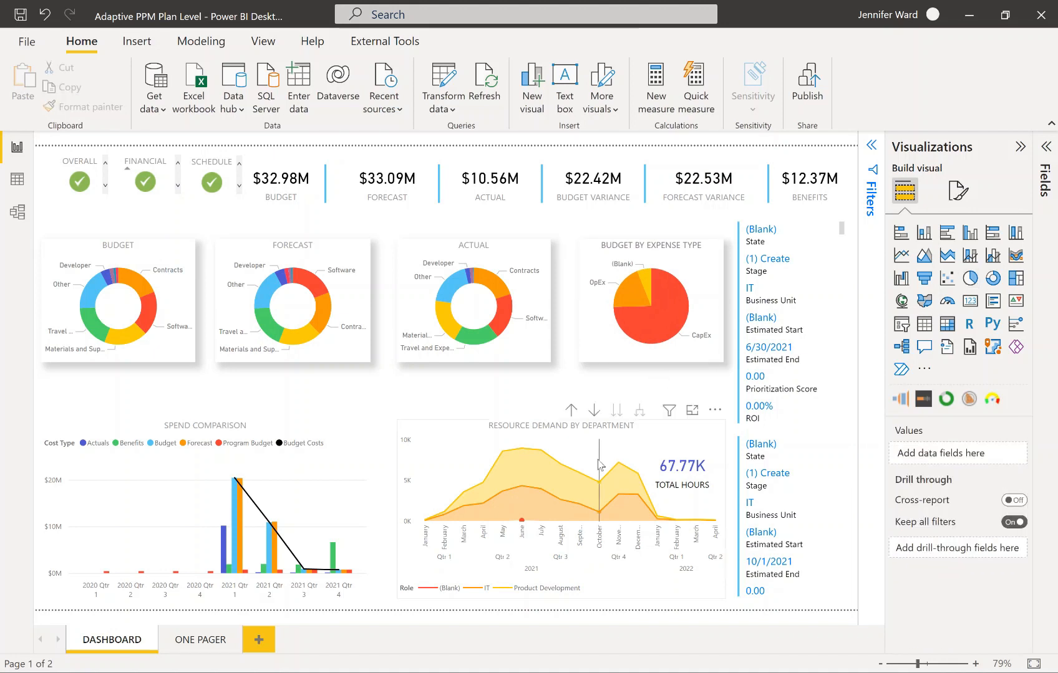
left_click(597, 473)
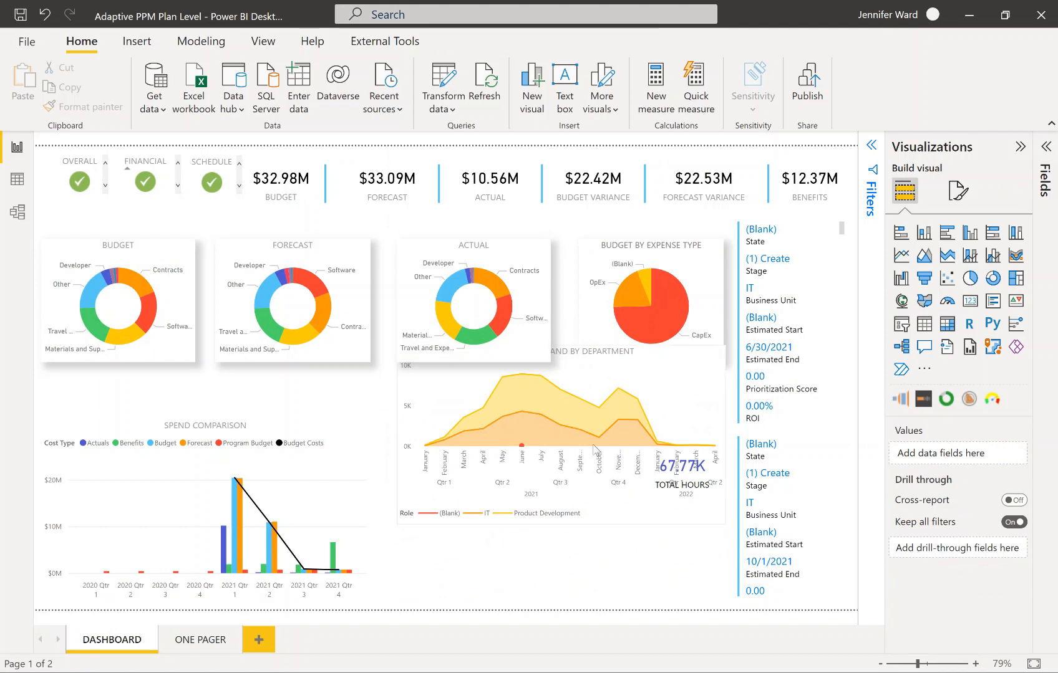
left_click(593, 449)
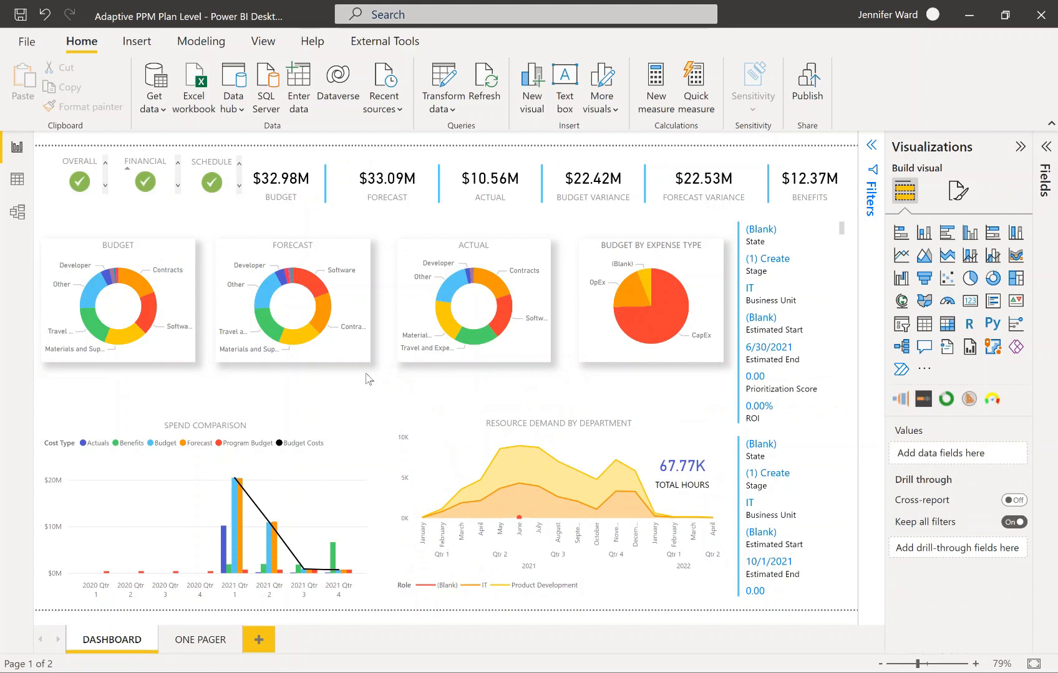
mouse_move(365, 400)
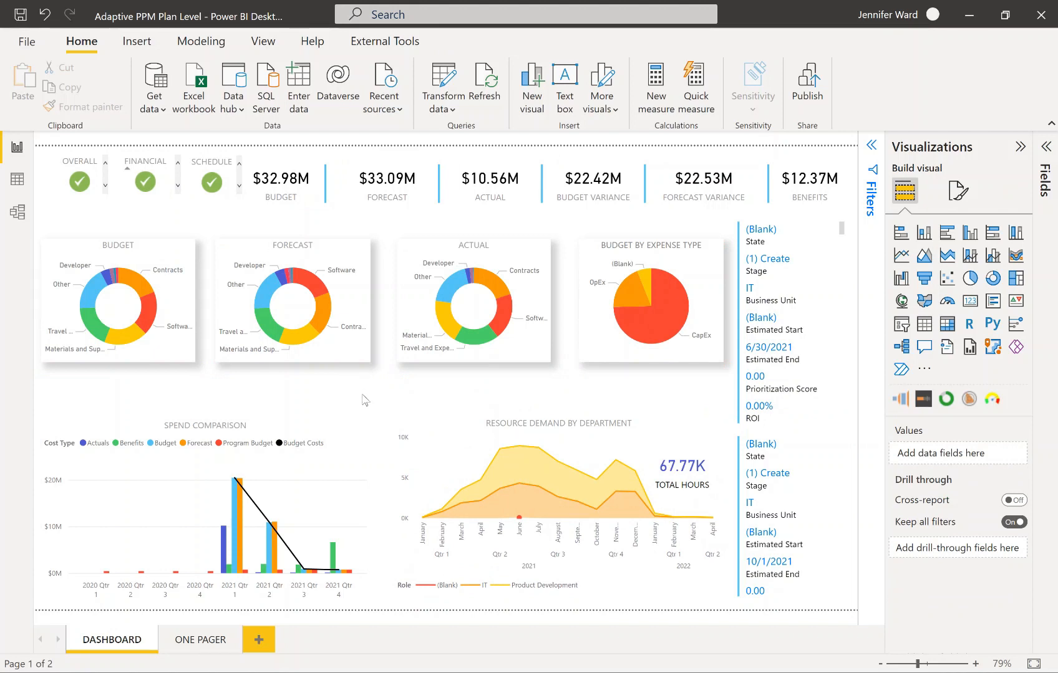
left_click(78, 182)
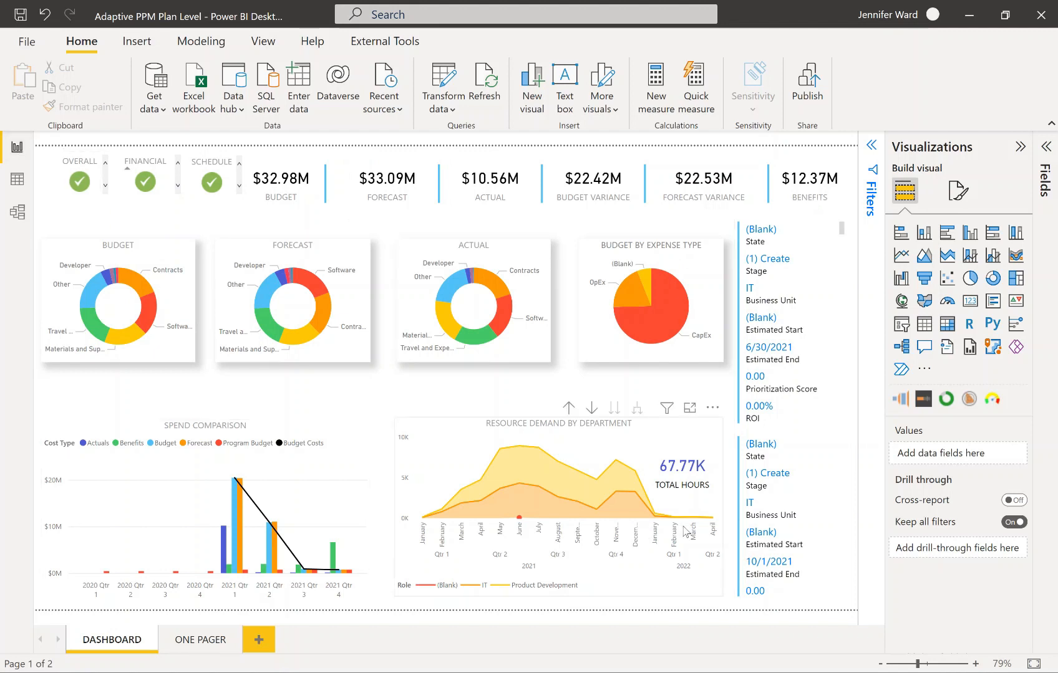
left_click(212, 182)
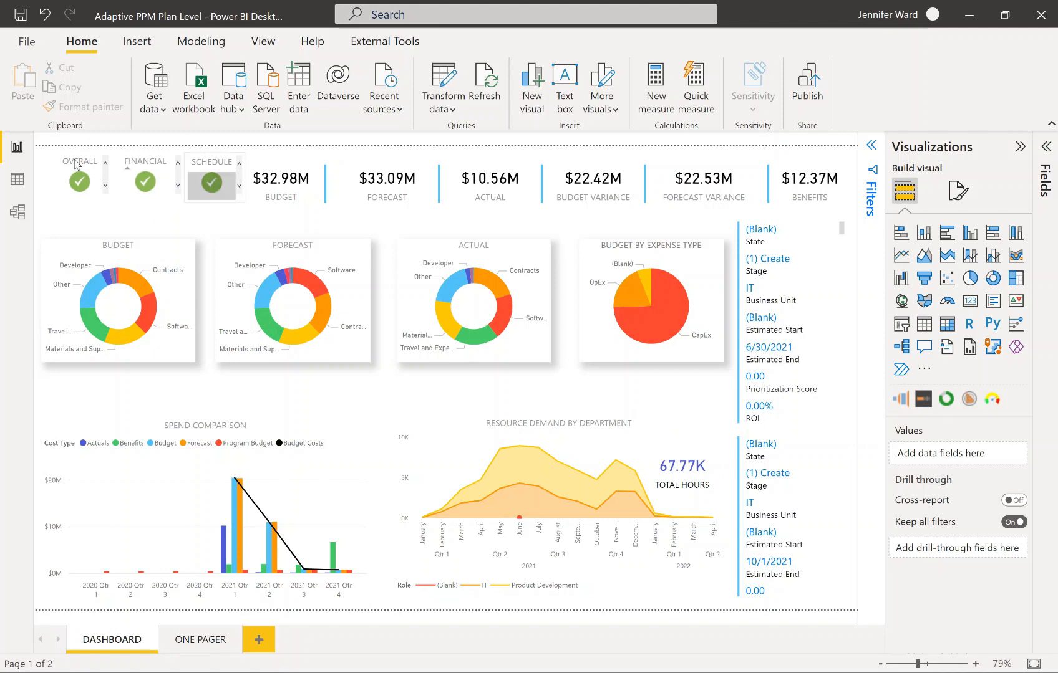